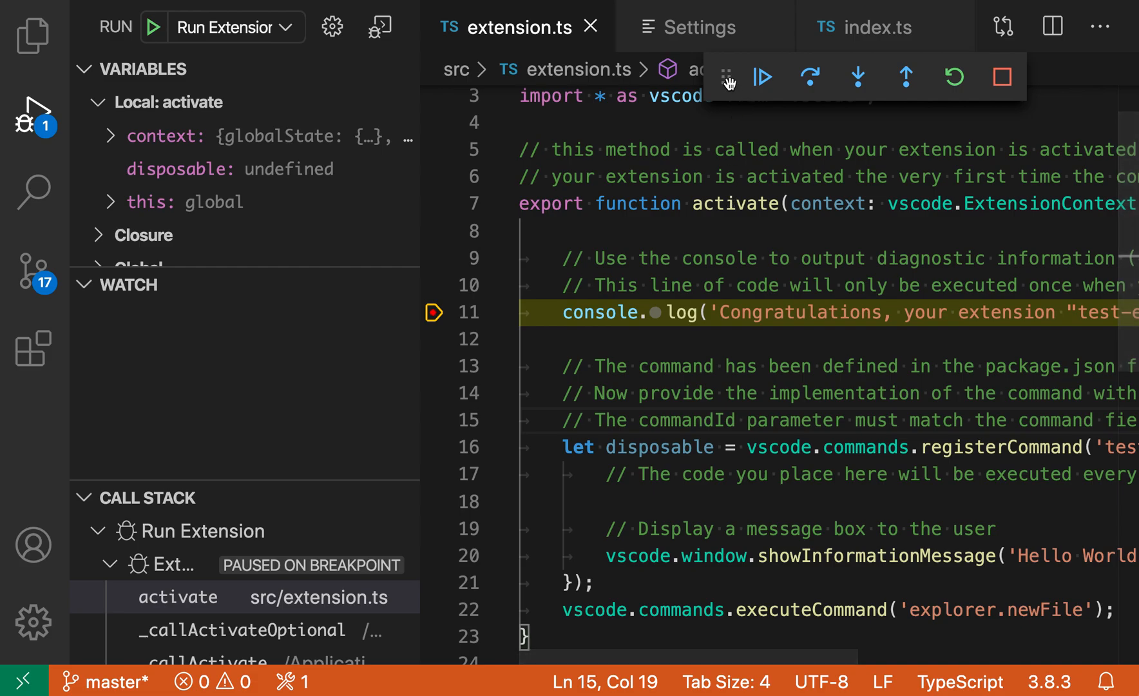
- Search the settings for 'debug' to reveal the Debug: Tool Bar Location option
left_click(696, 27)
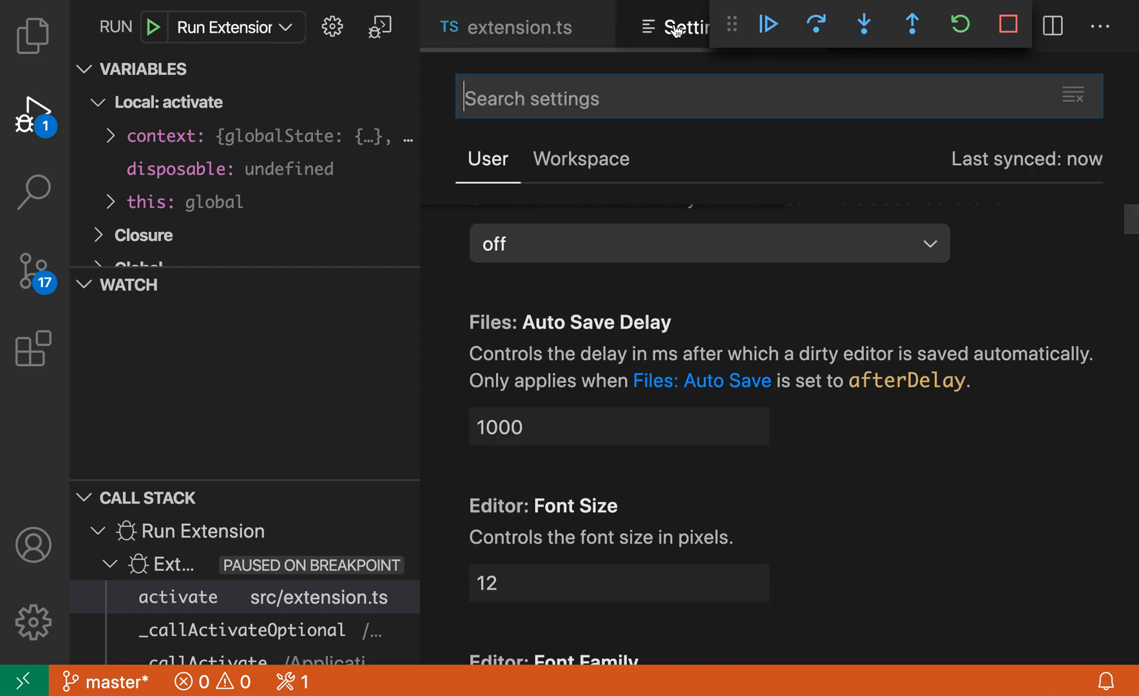
mouse_move(622, 350)
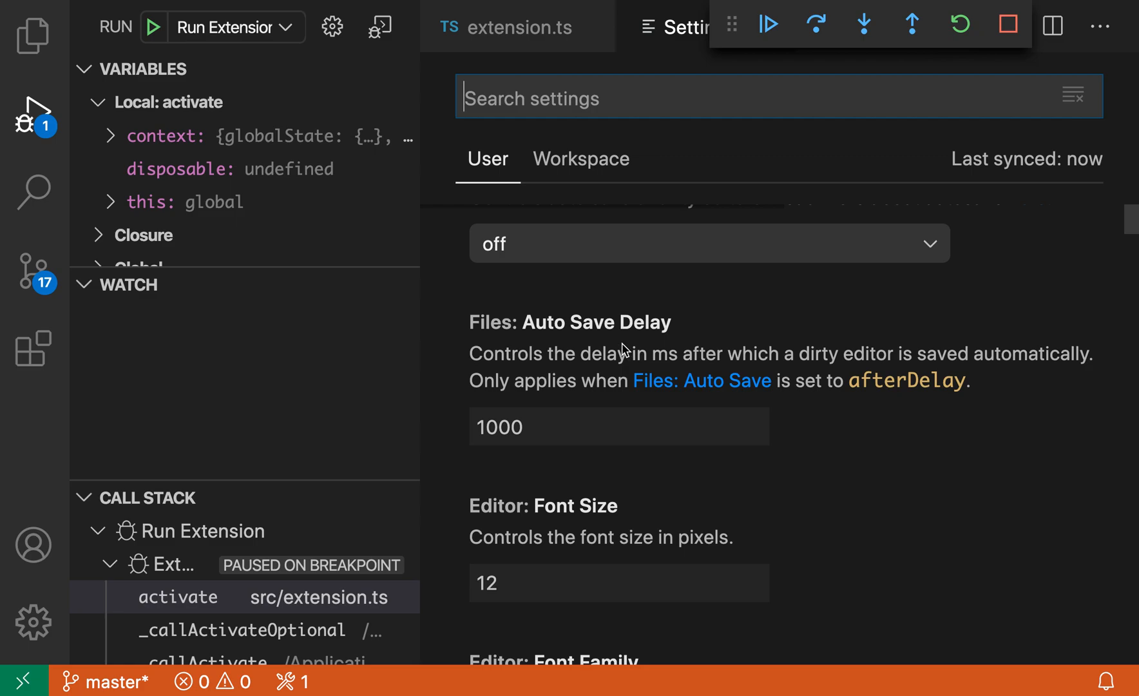
type("debug tool bar")
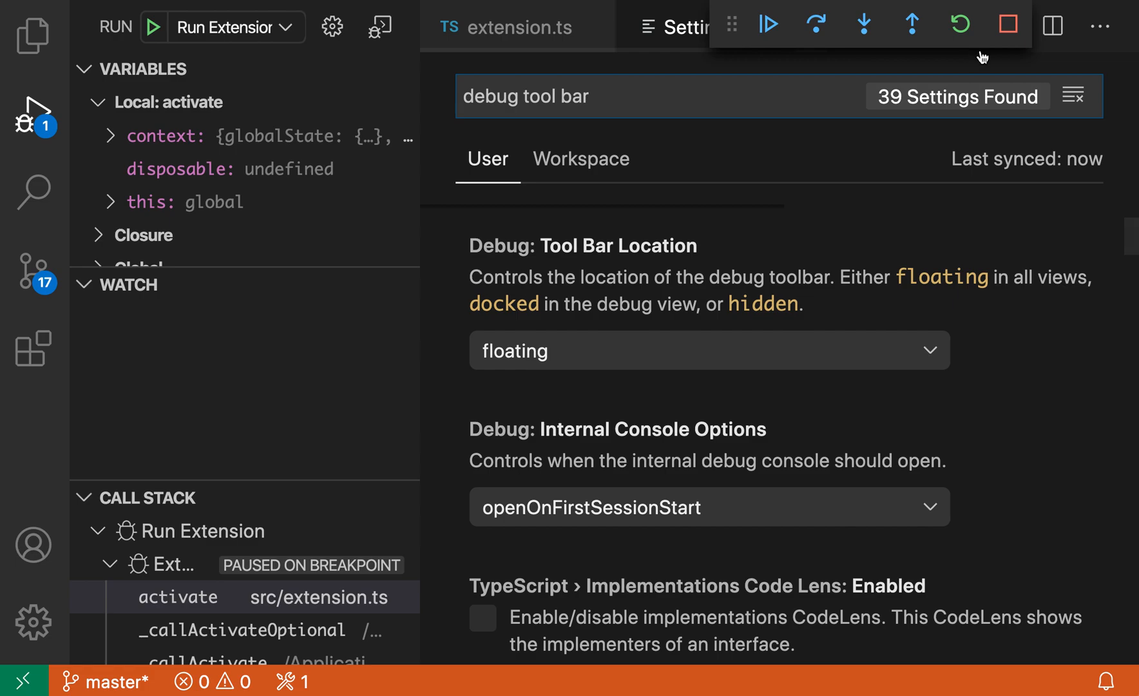
- Choose 'docked' for the Debug: Tool Bar Location setting
left_click(709, 351)
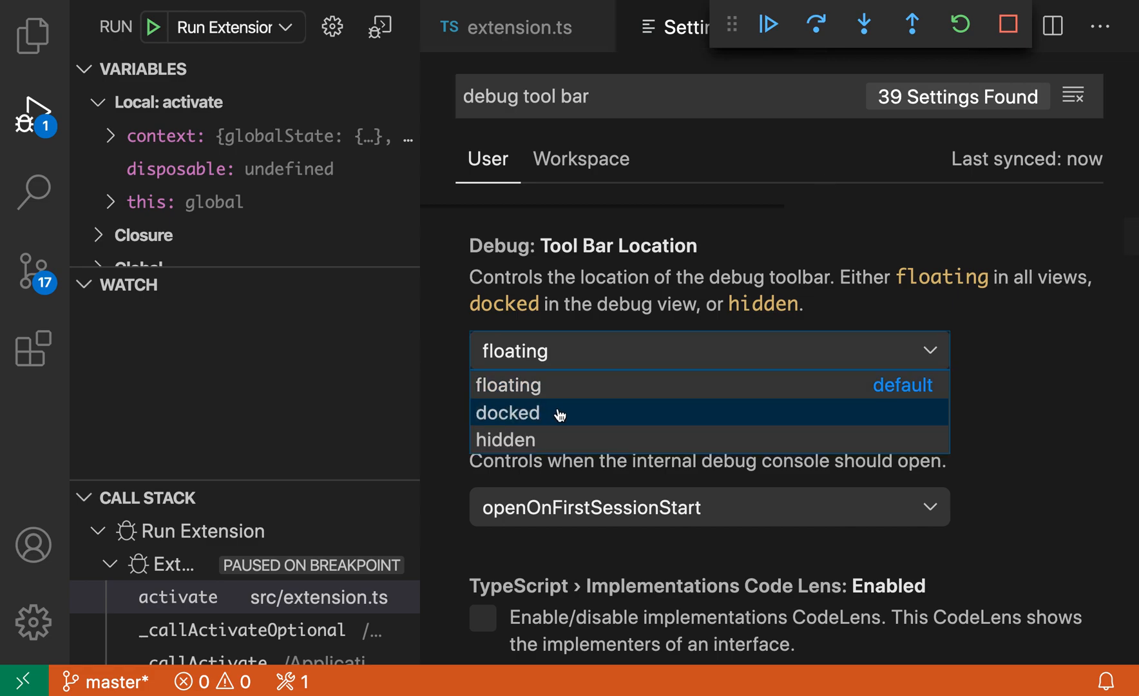
left_click(507, 412)
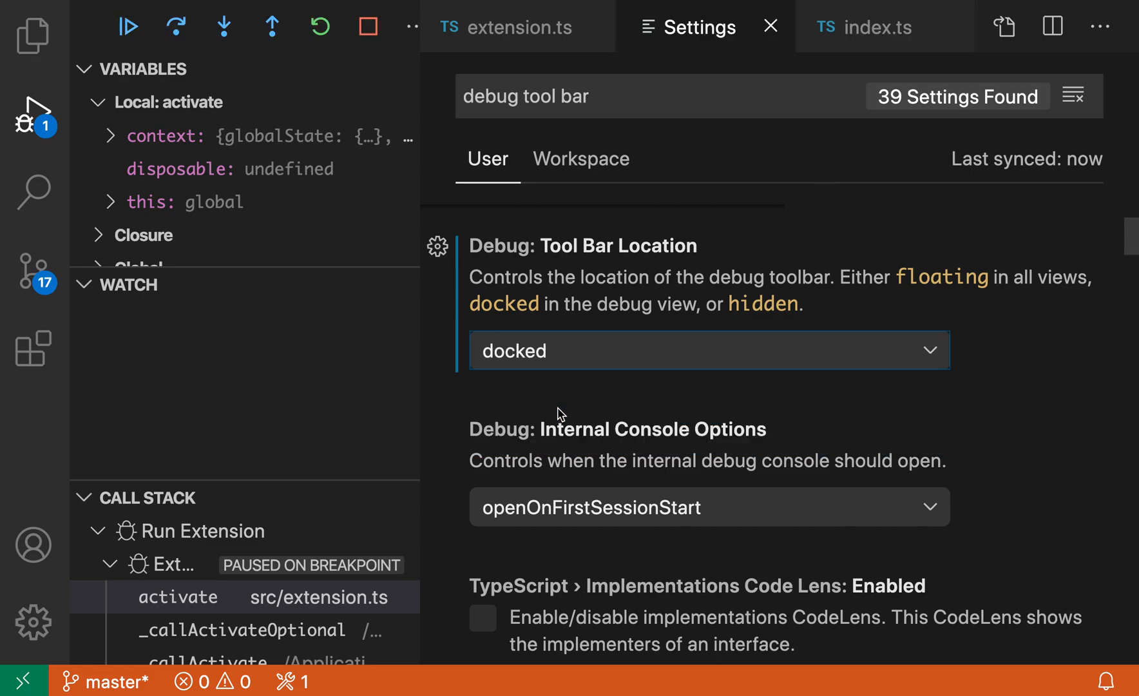
mouse_move(439, 330)
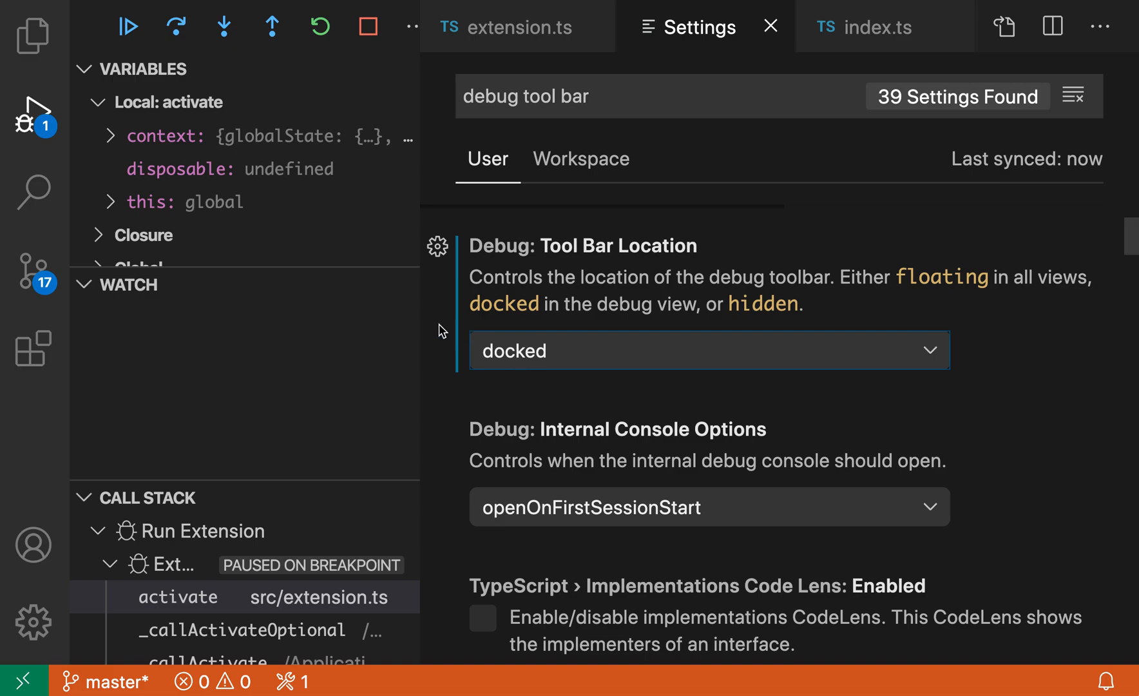
mouse_move(101, 54)
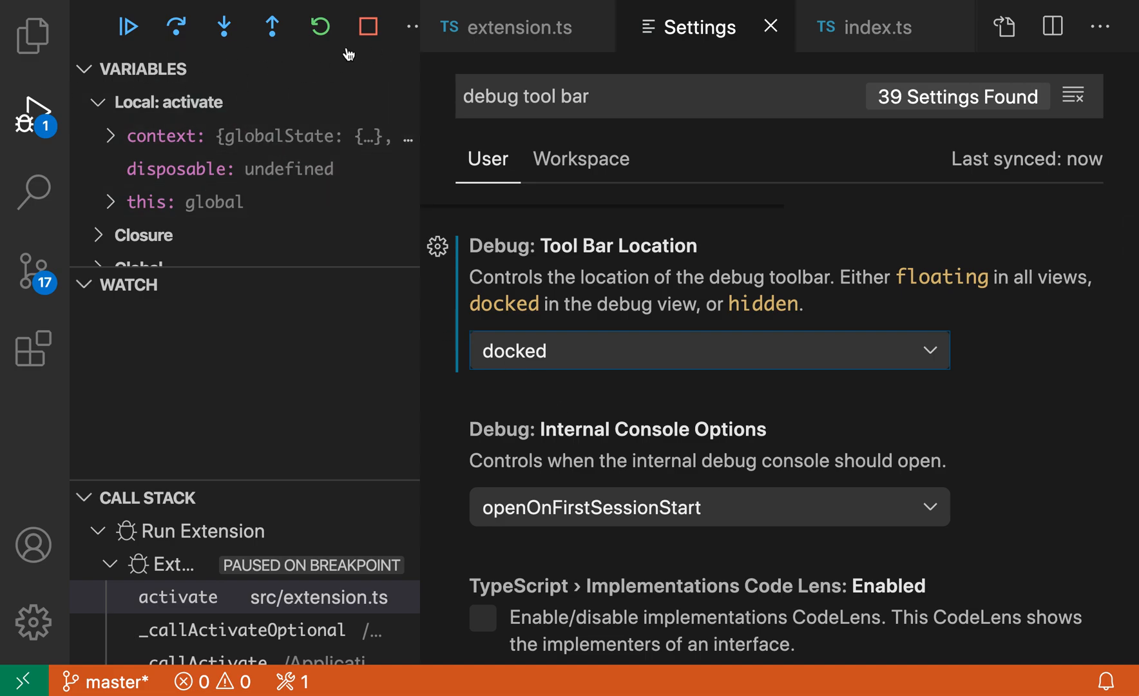
- Step over from line 11 to line 16 of extension.ts using the docked toolbar
left_click(514, 27)
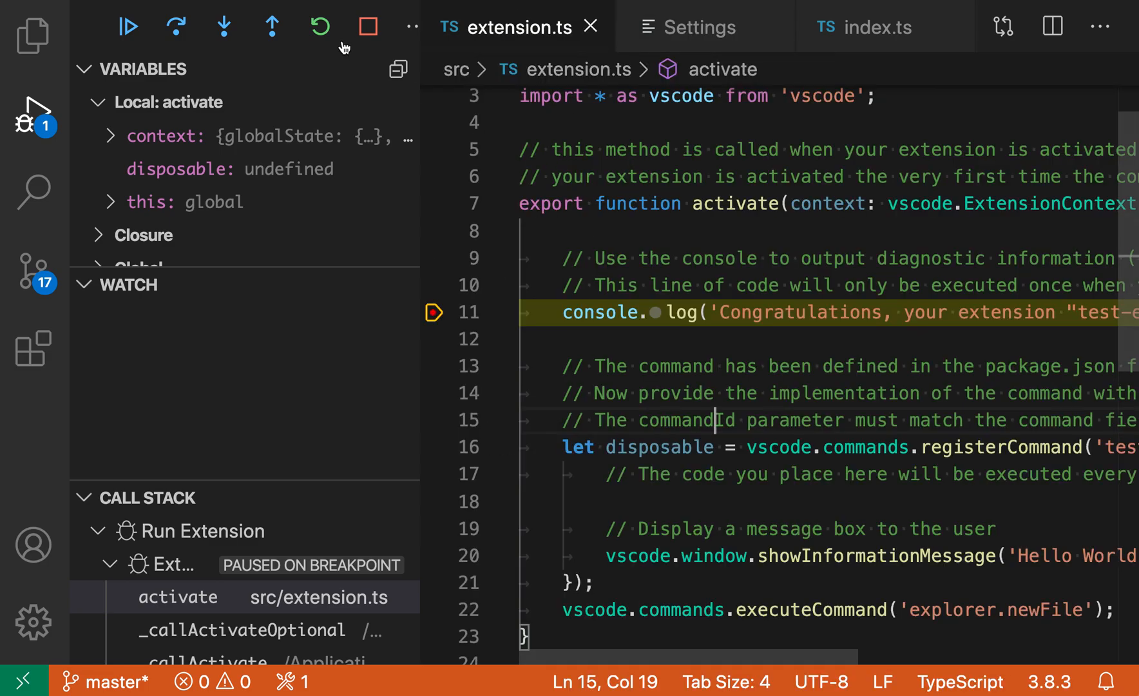
left_click(176, 26)
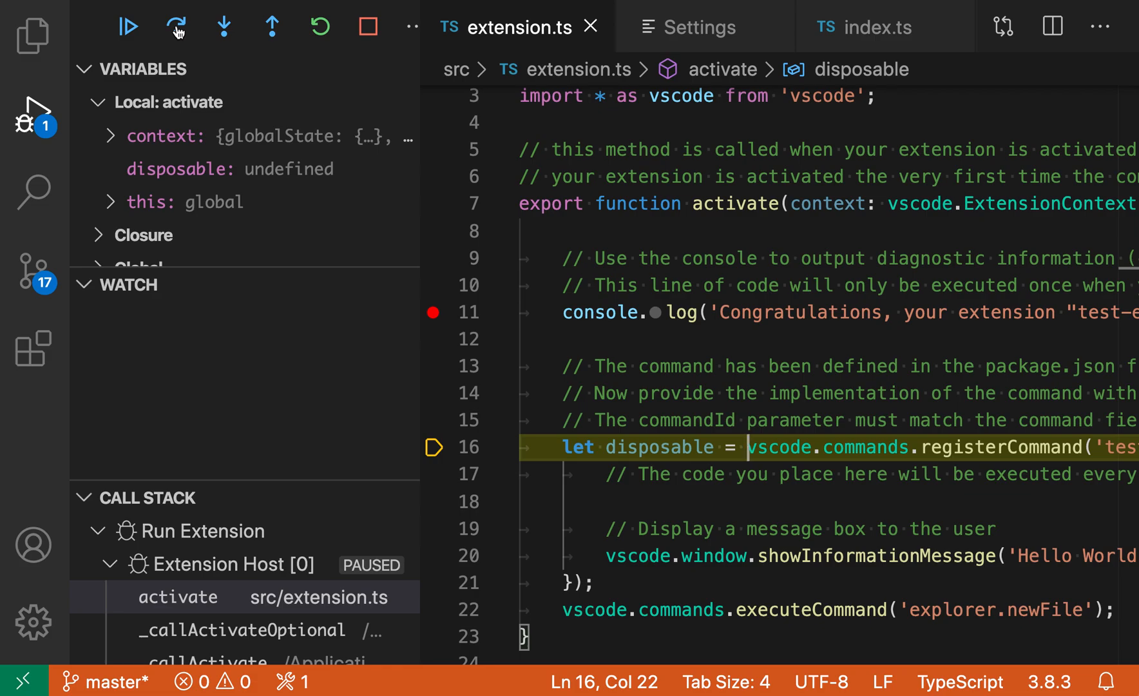
mouse_move(133, 85)
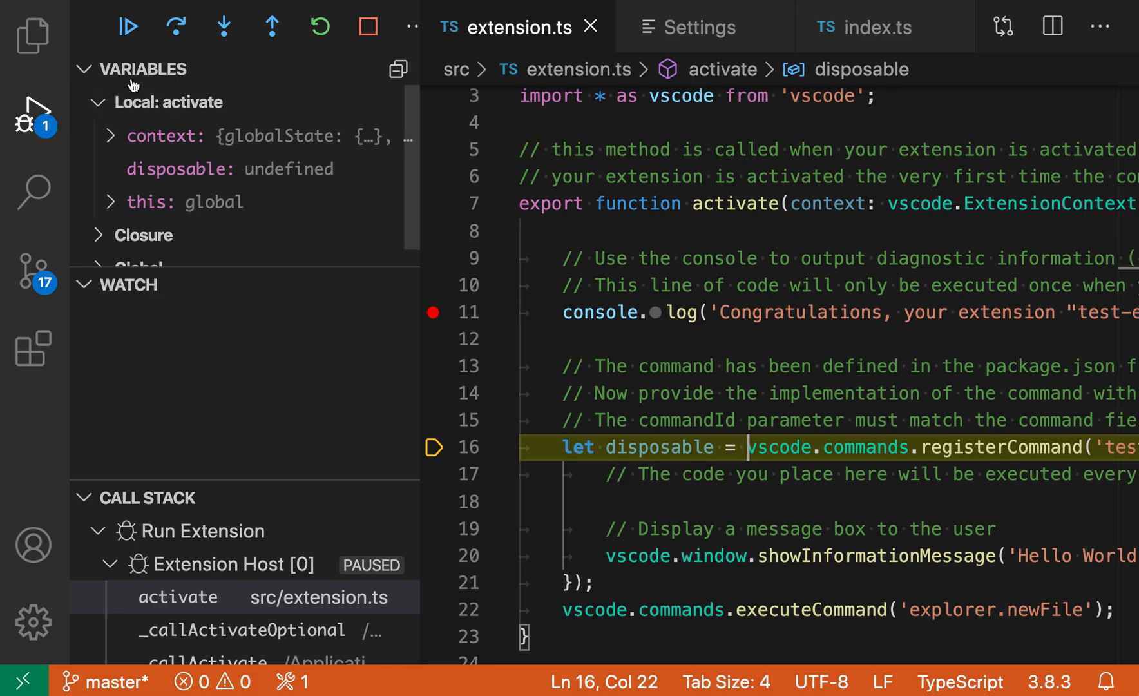
- Visit the Explorer and Source Control views, then return to the Run view
left_click(32, 34)
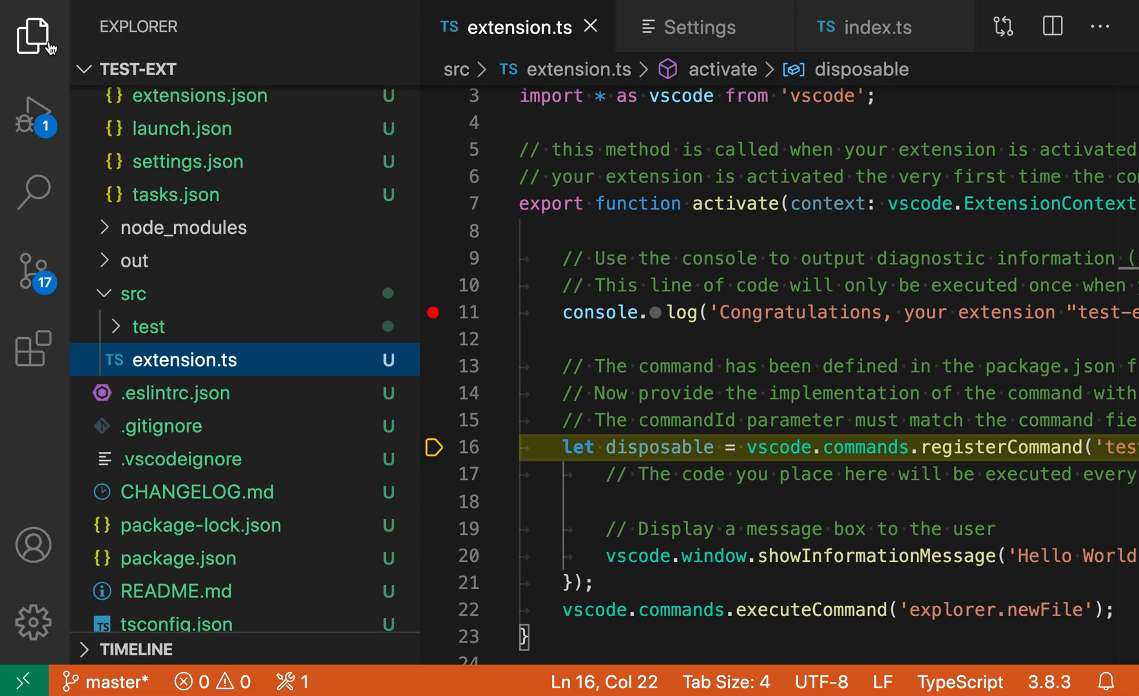
left_click(32, 275)
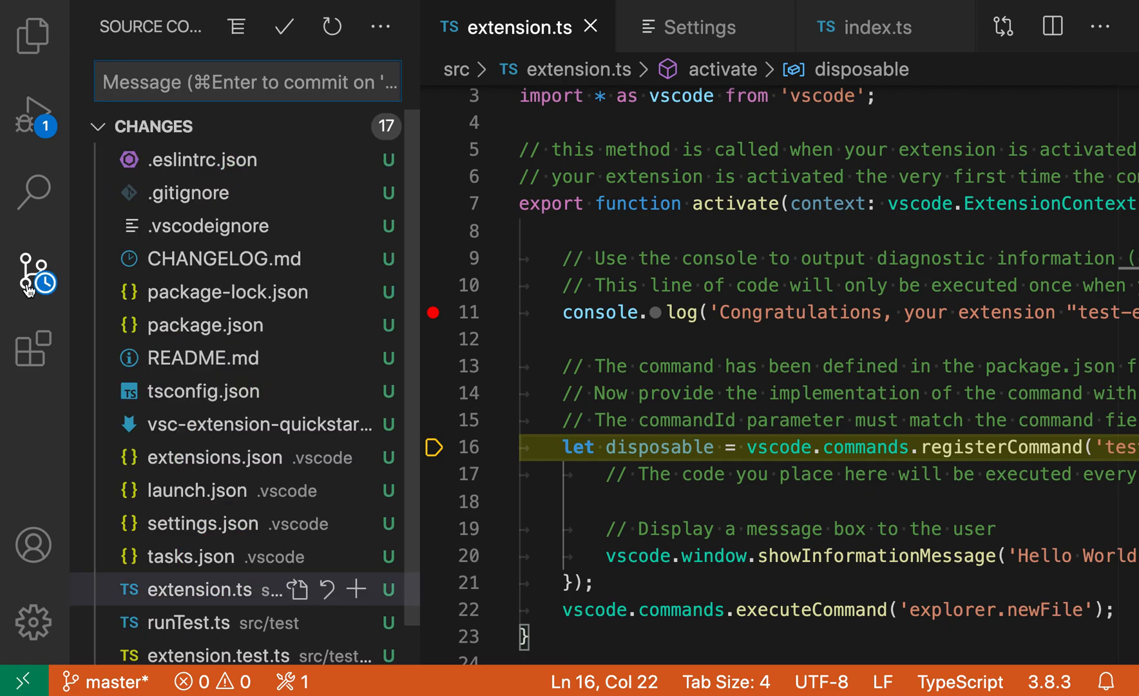
left_click(32, 119)
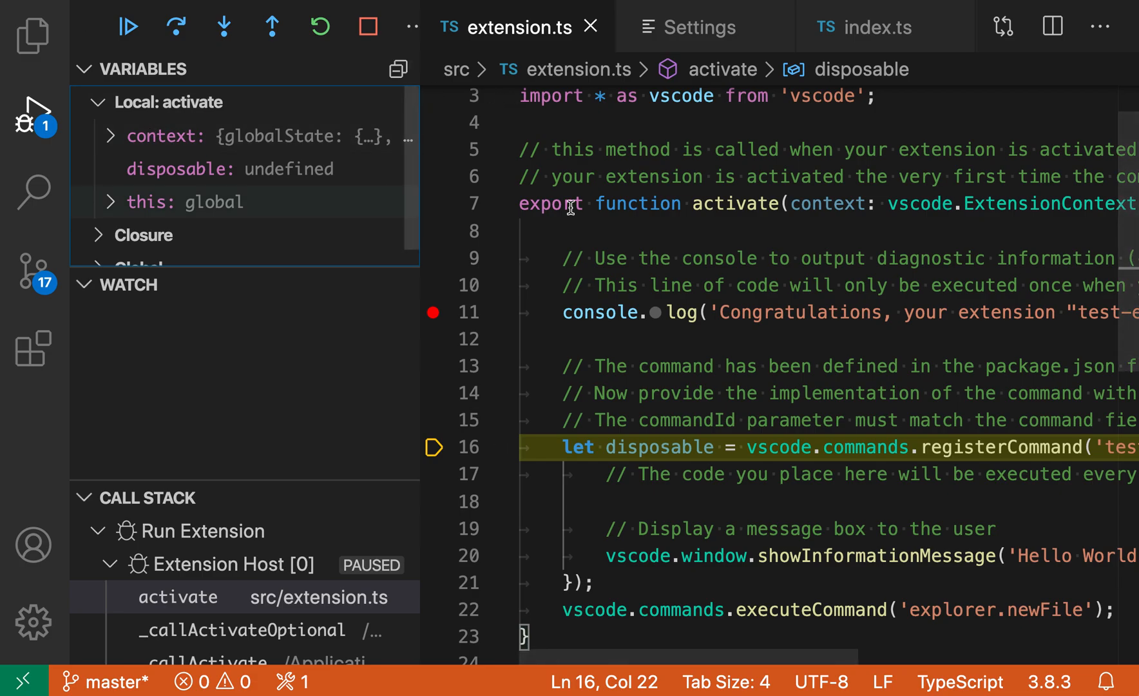
- Choose 'hidden' for the Debug: Tool Bar Location setting
left_click(701, 27)
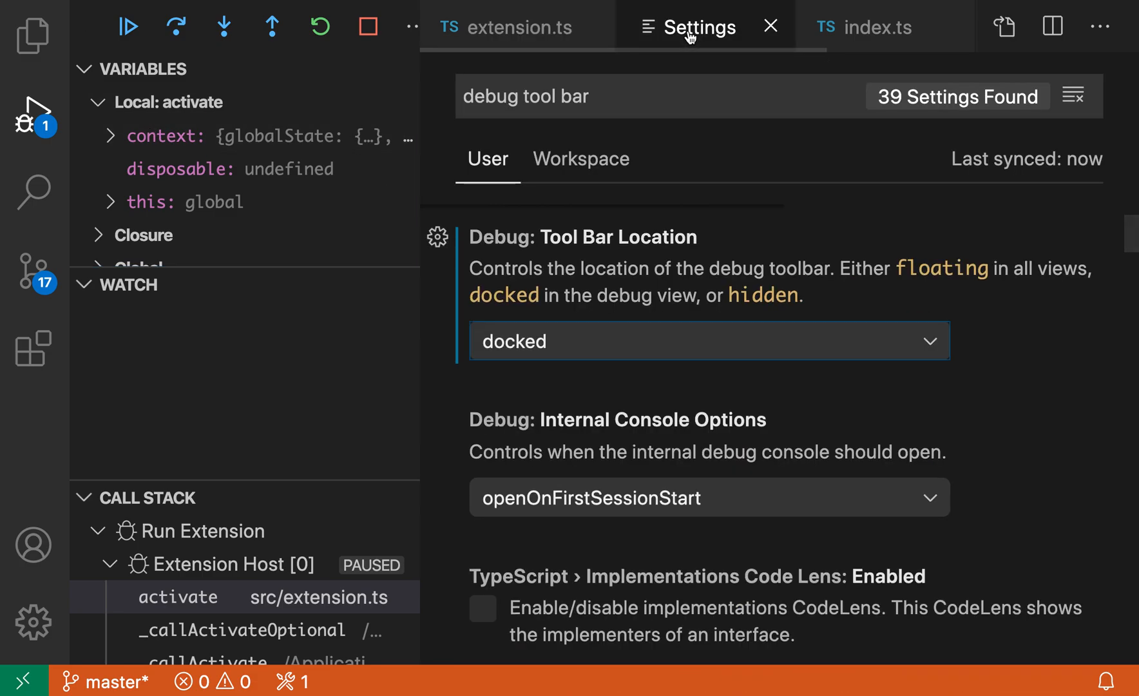
left_click(709, 342)
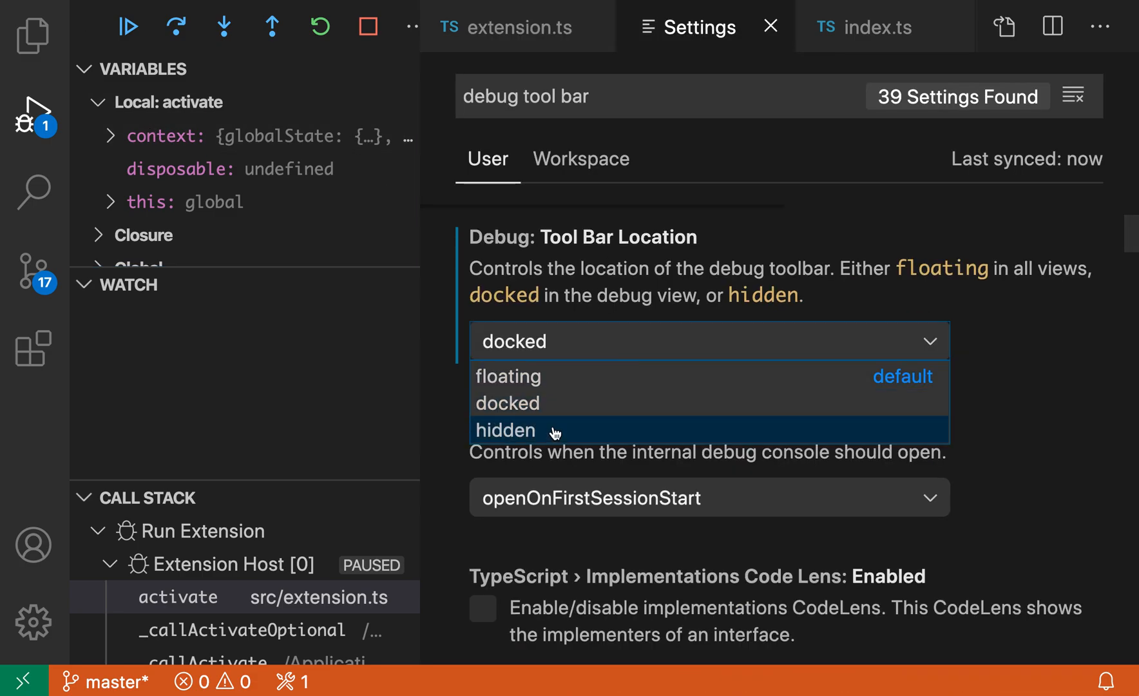
left_click(505, 429)
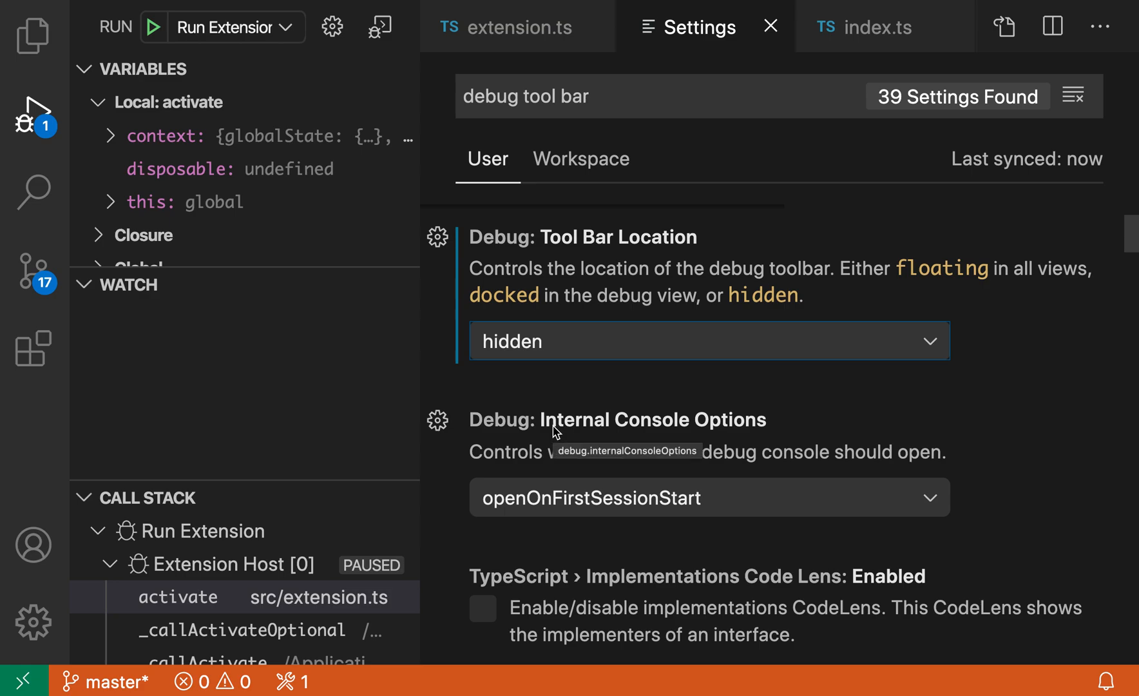
mouse_move(547, 85)
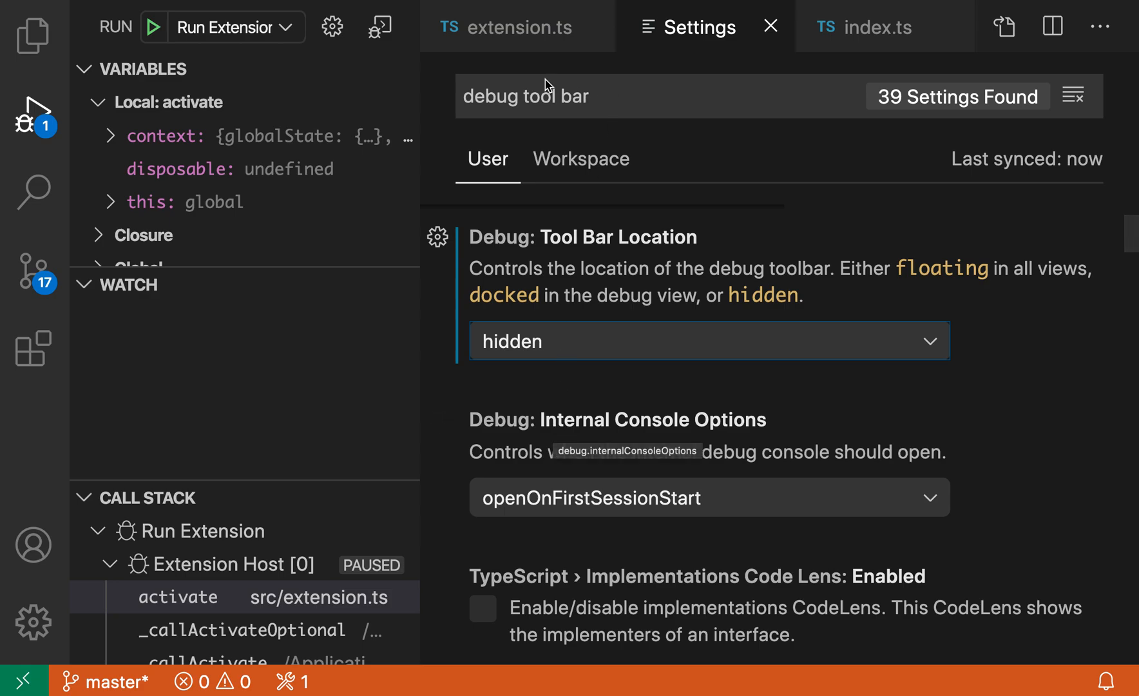
- Run 'Debug: Step Over' from the Command Palette to reach line 22, then view the settings
left_click(509, 27)
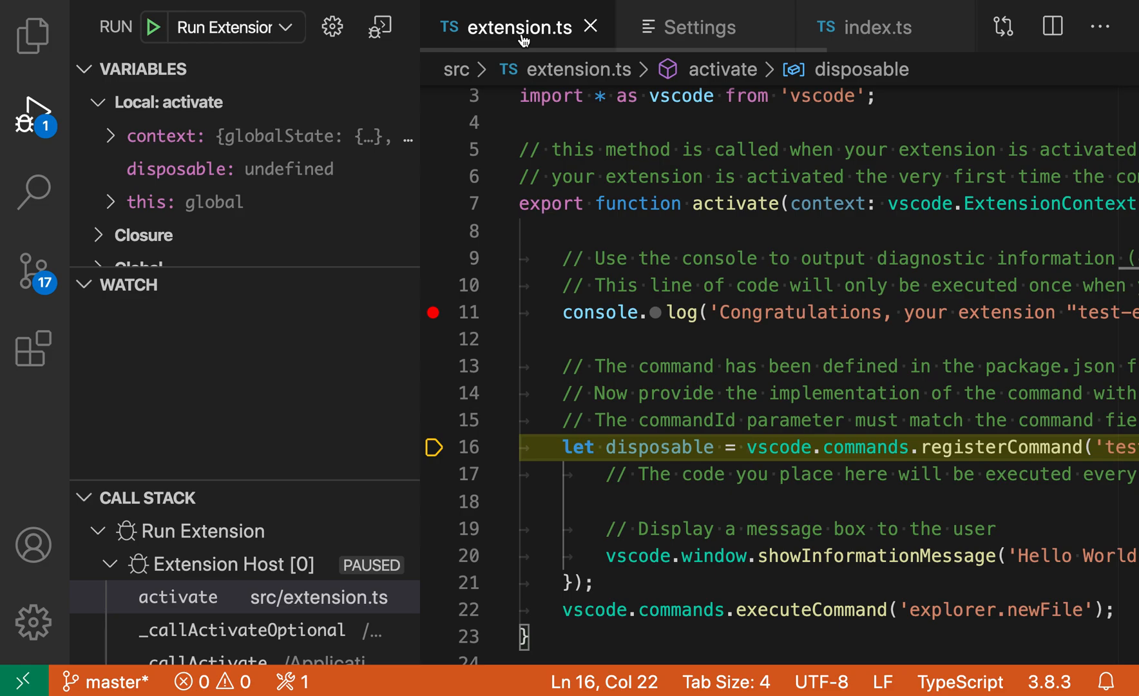
type("step o")
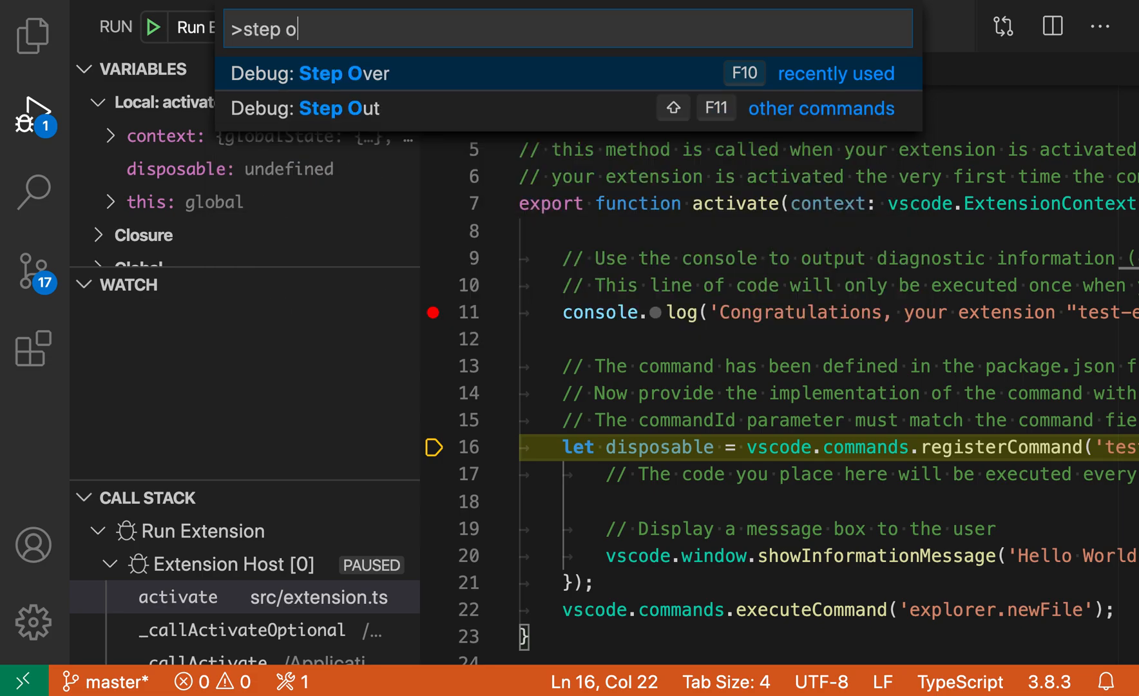
left_click(330, 72)
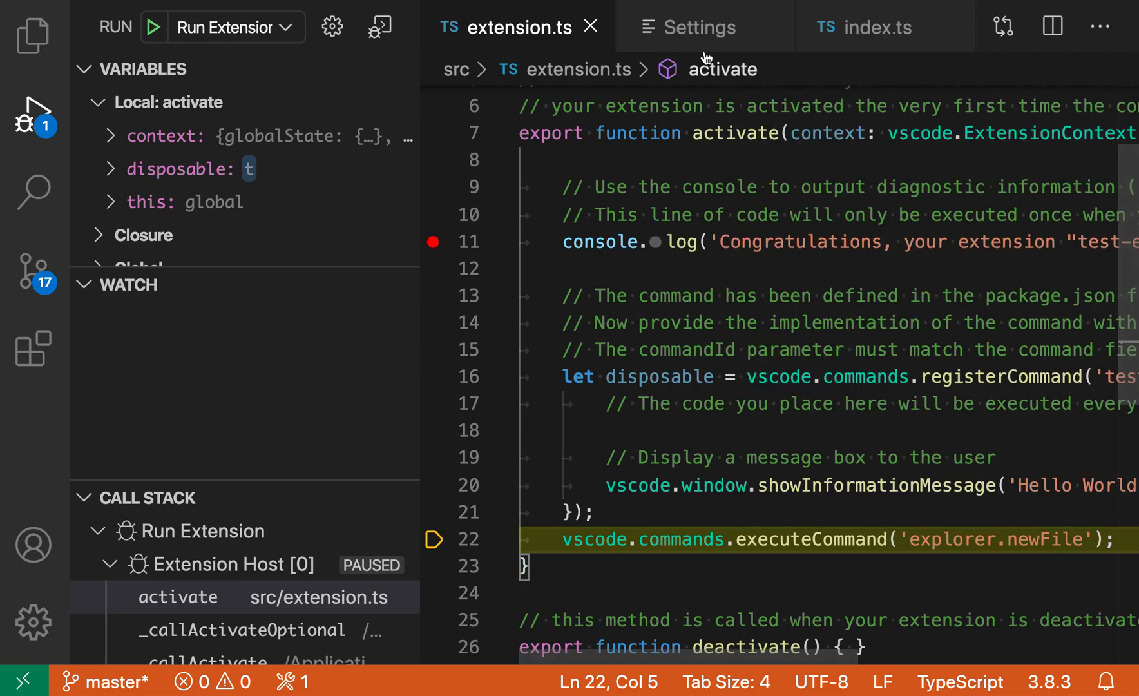
left_click(702, 27)
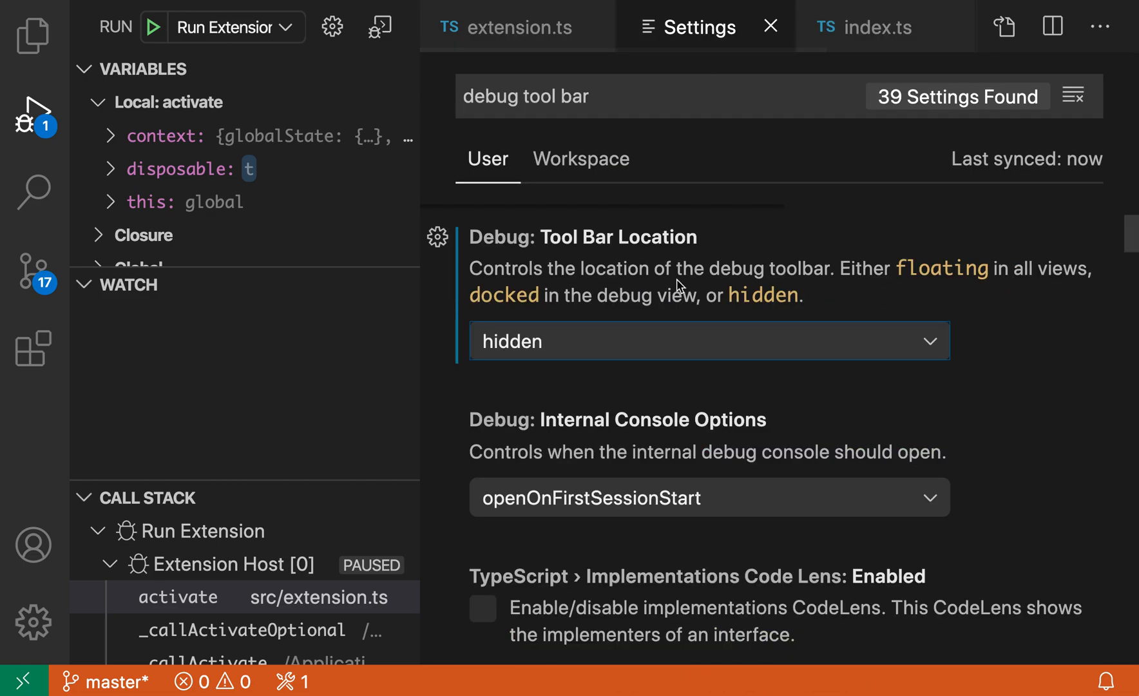